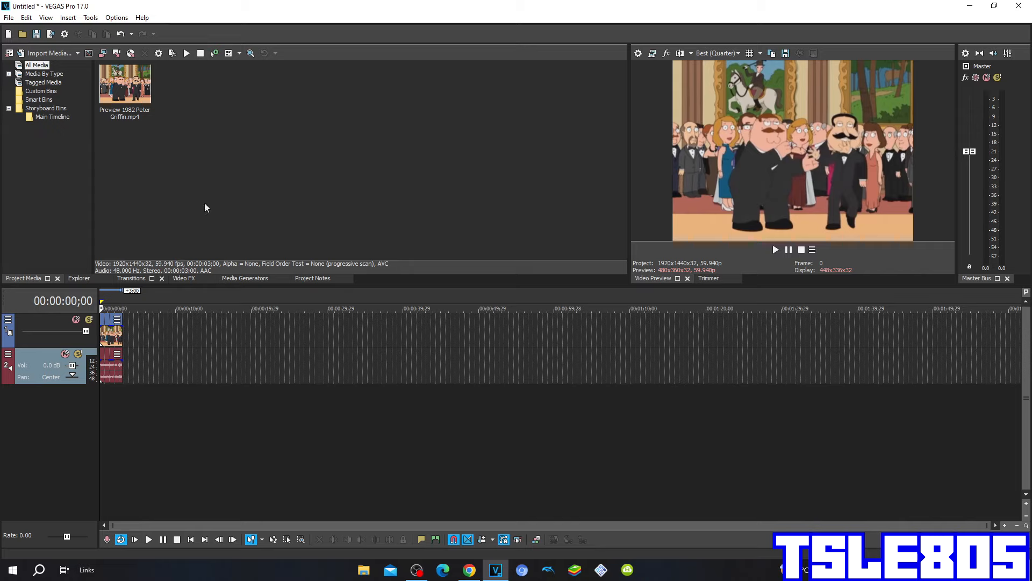
mouse_move(217, 147)
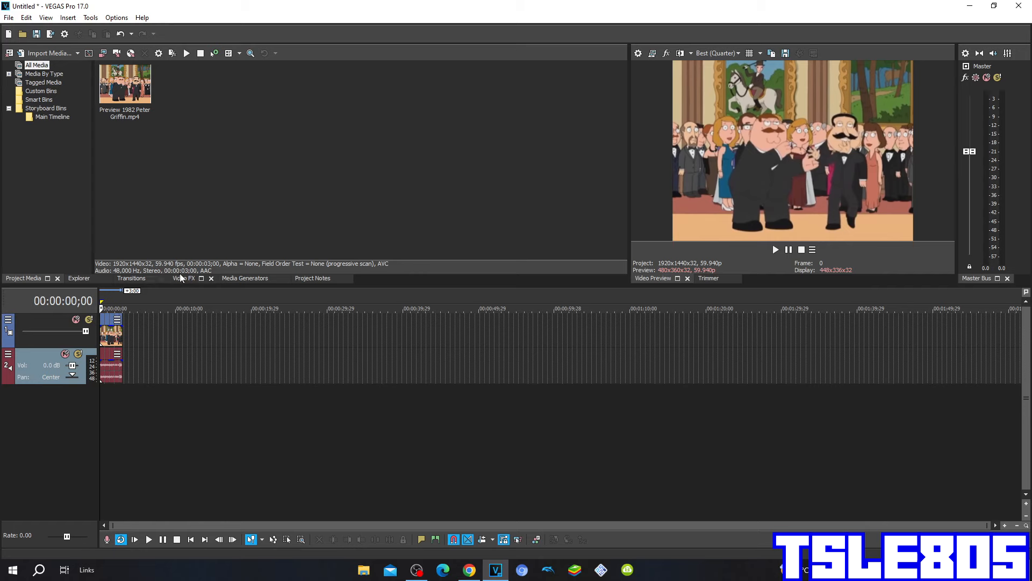
Select Gradient Map in the Video FX list to show its custom color presets
left_click(182, 278)
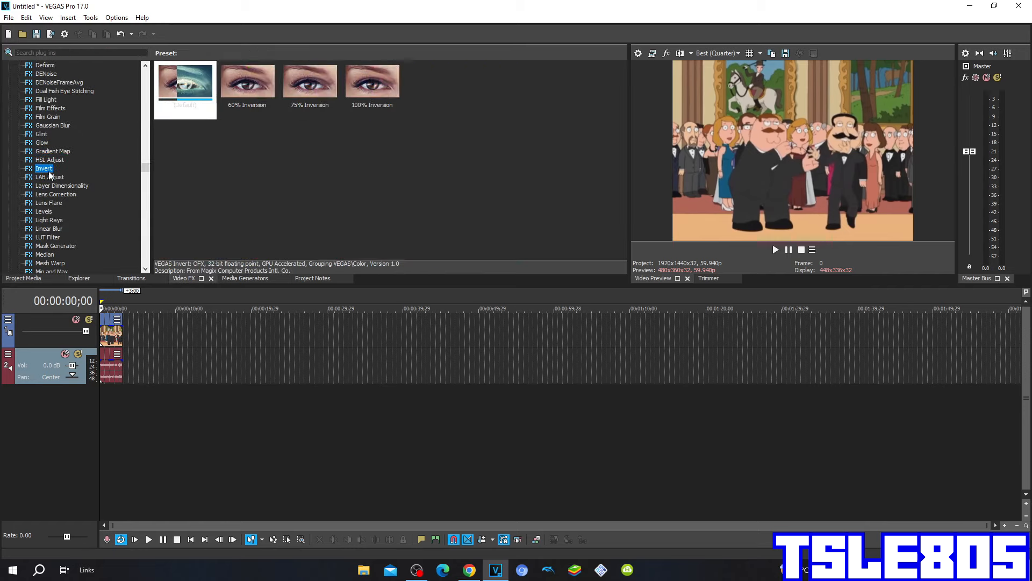
scroll("down", 3)
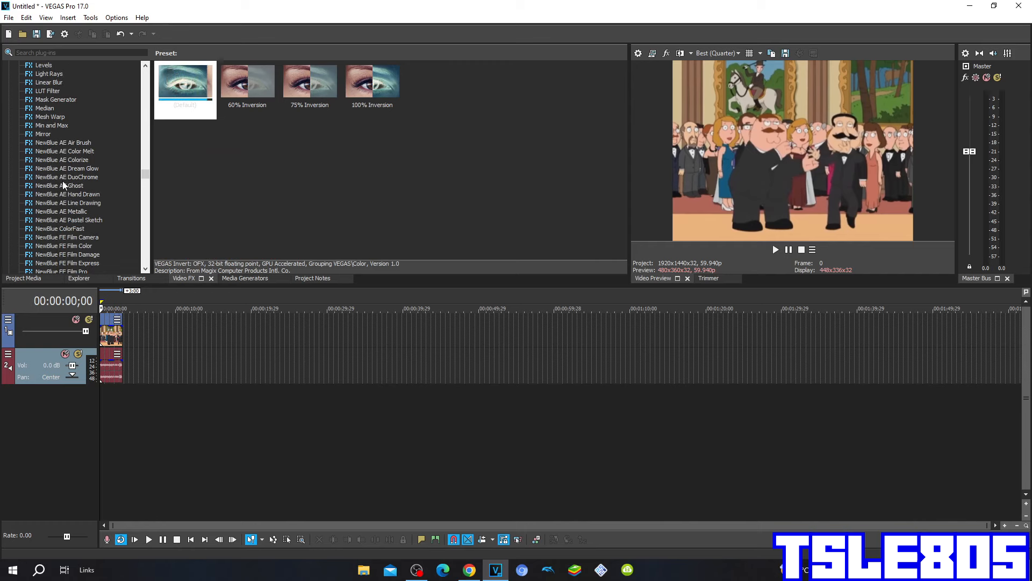
left_click(52, 177)
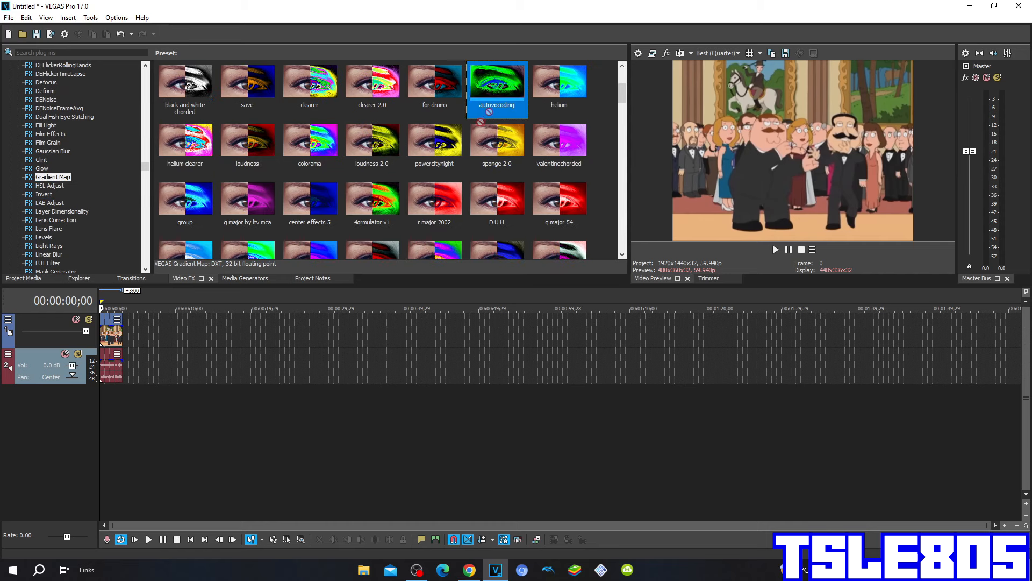
Apply the autovocoding Gradient Map preset to the Peter Griffin clip and select a gradient colour stop
double_click(496, 80)
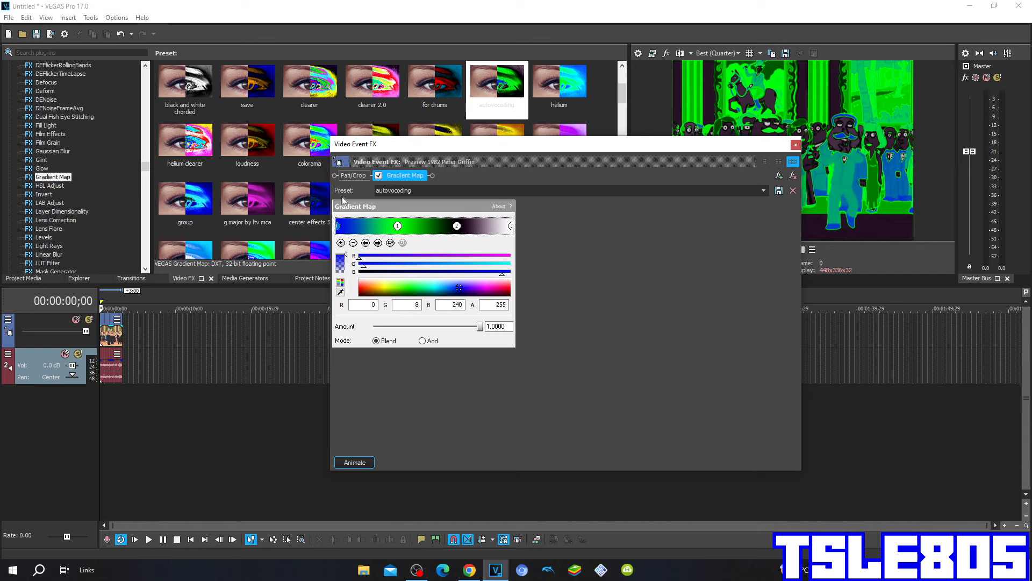
mouse_move(337, 229)
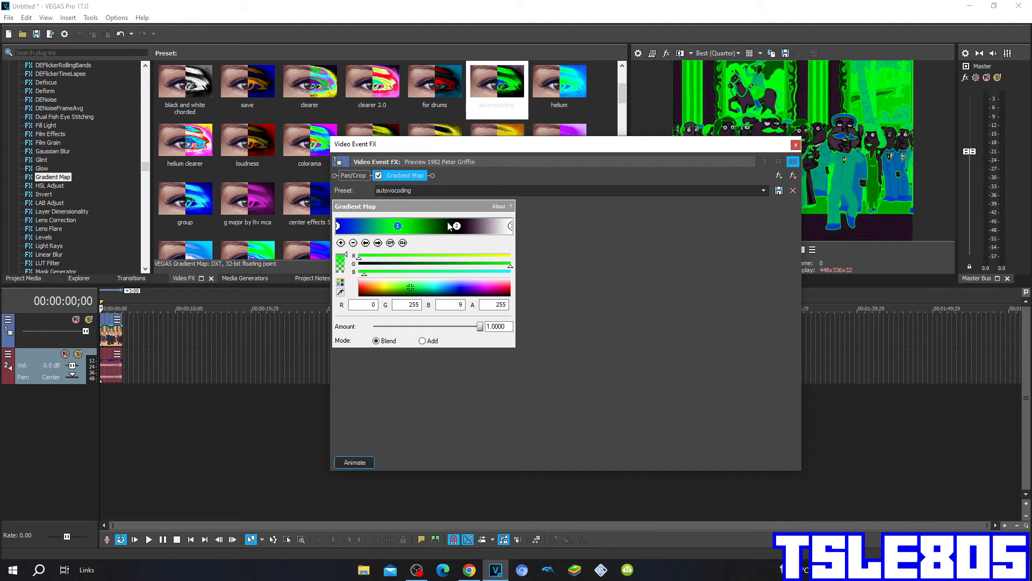
left_click(455, 225)
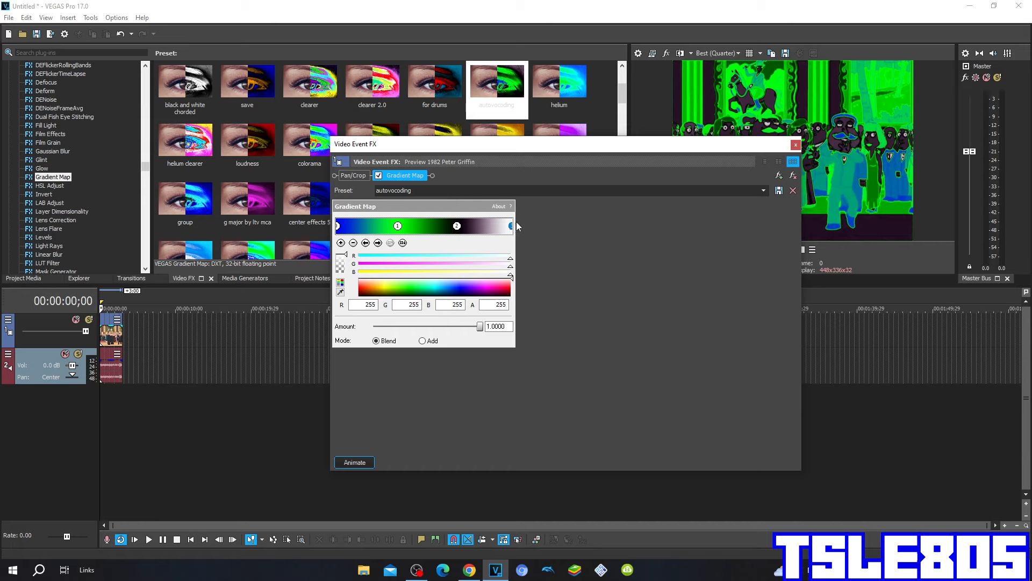
mouse_move(517, 226)
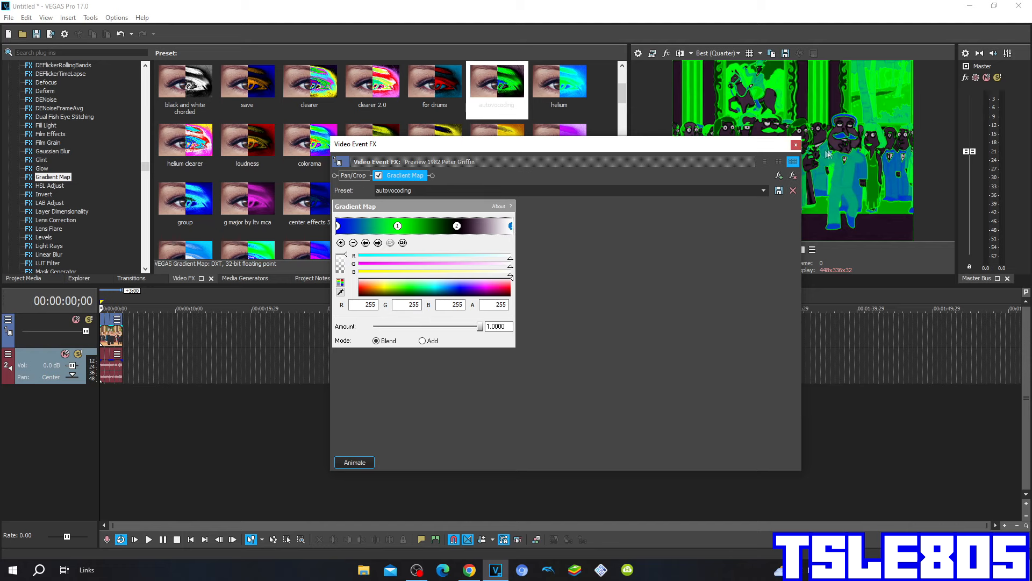
Close the Video Event FX dialog and open the audio event's context menu
left_click(795, 144)
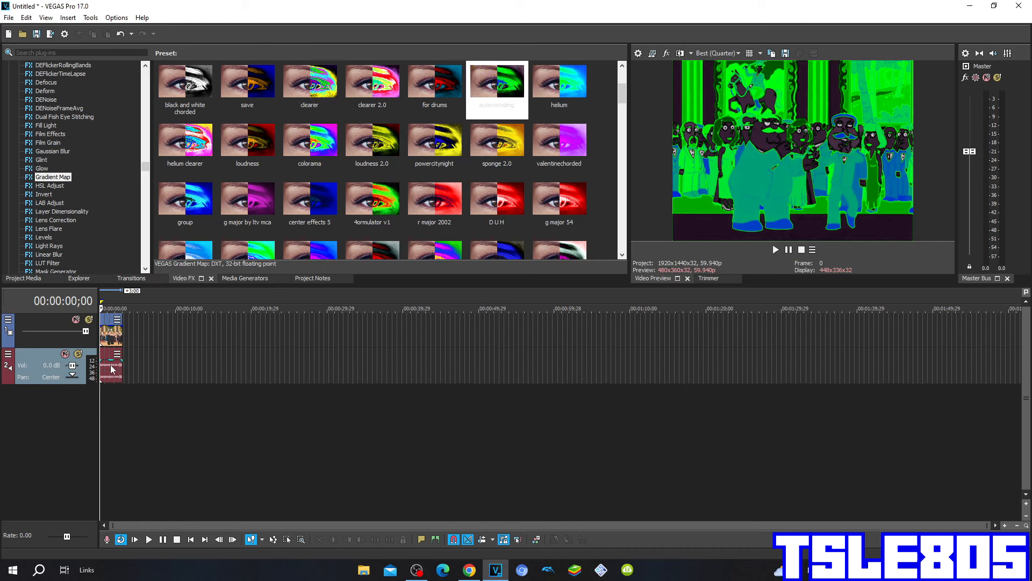
right_click(111, 365)
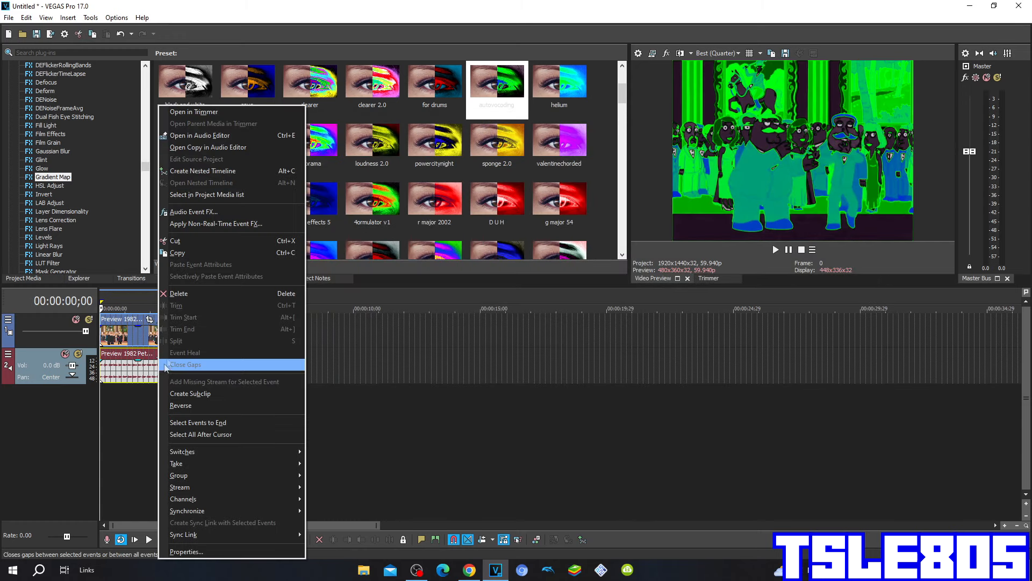
Add IL Vocodex to the audio event's FX chain through the Plug-In Chooser
left_click(193, 211)
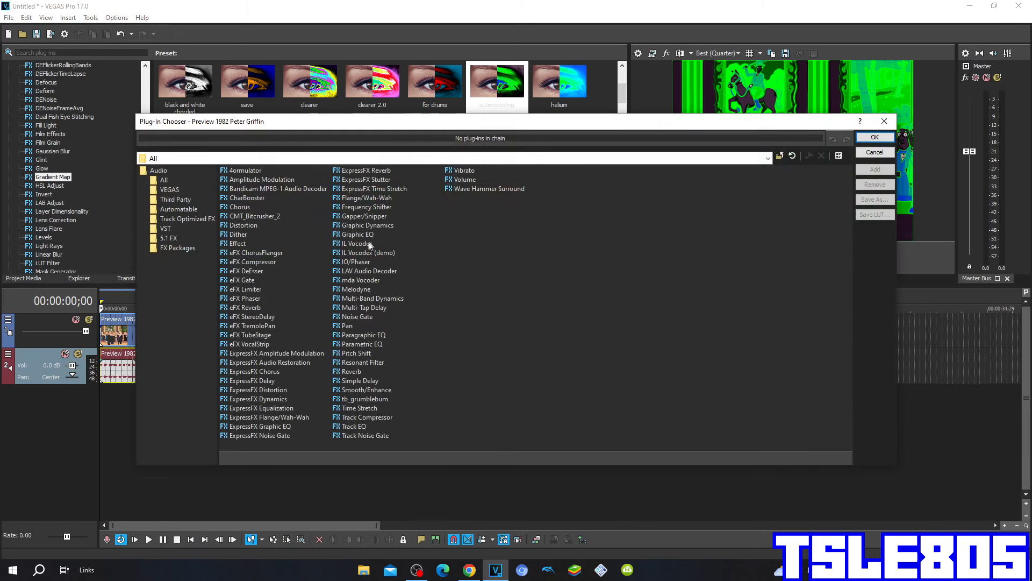
left_click(355, 243)
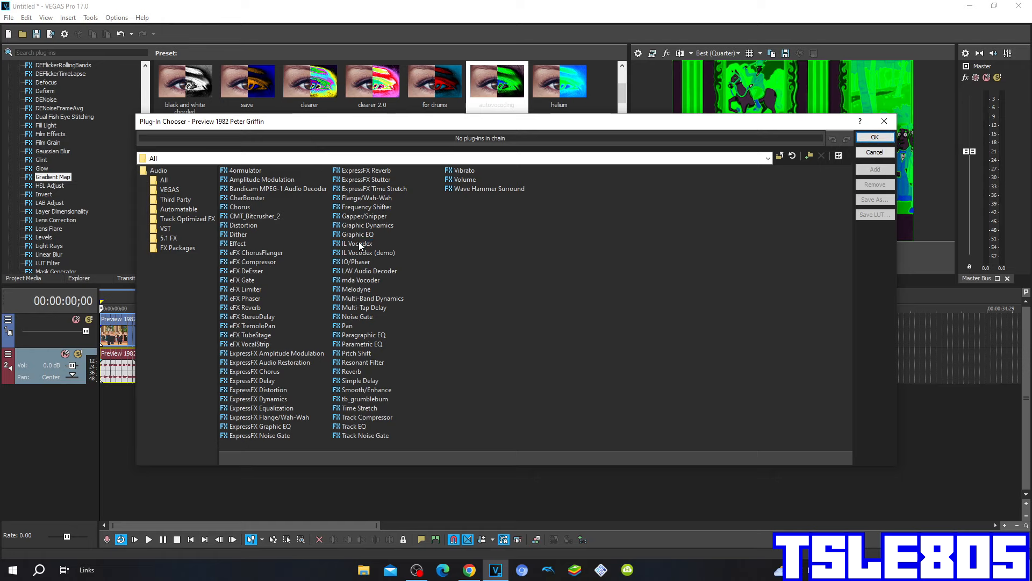
left_click(358, 243)
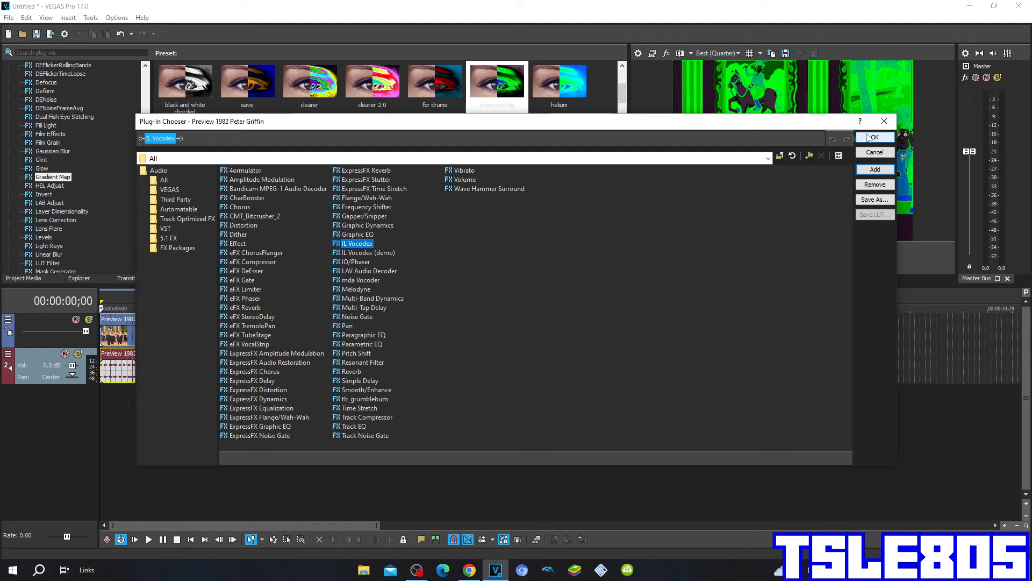
left_click(874, 137)
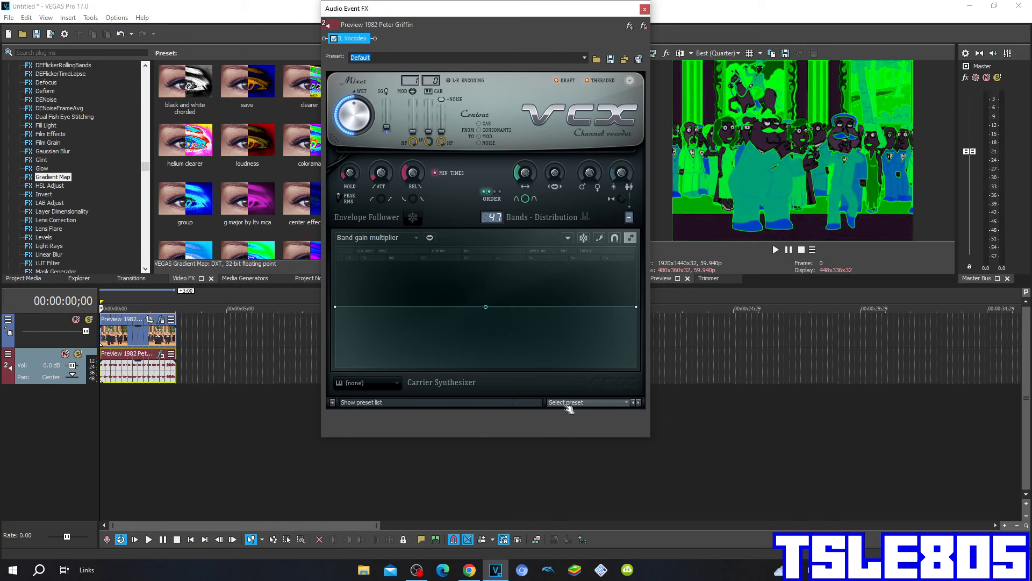
Open the IL Vocodex preset dropdown to choose Autovocoding
left_click(584, 402)
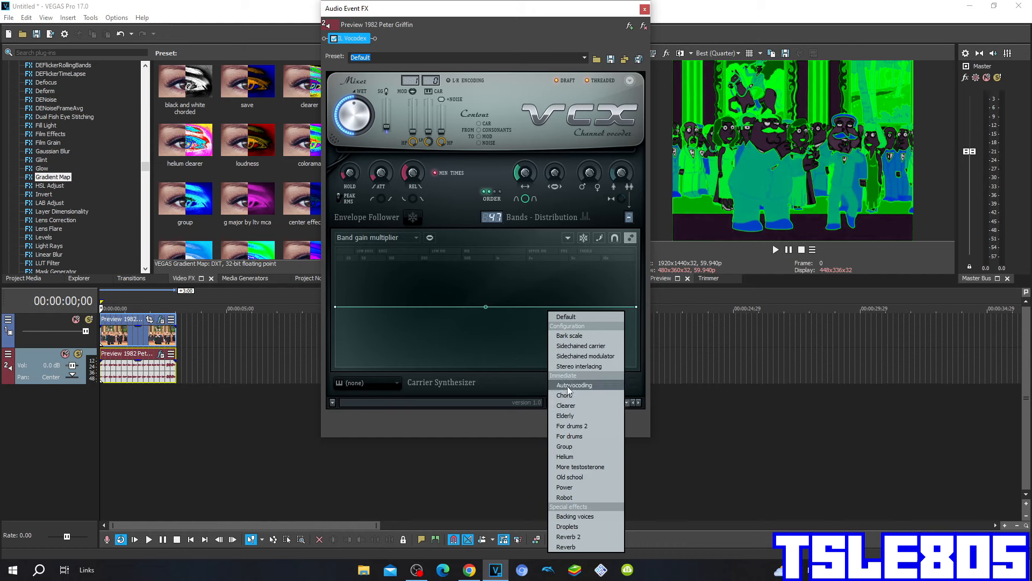
mouse_move(597, 390)
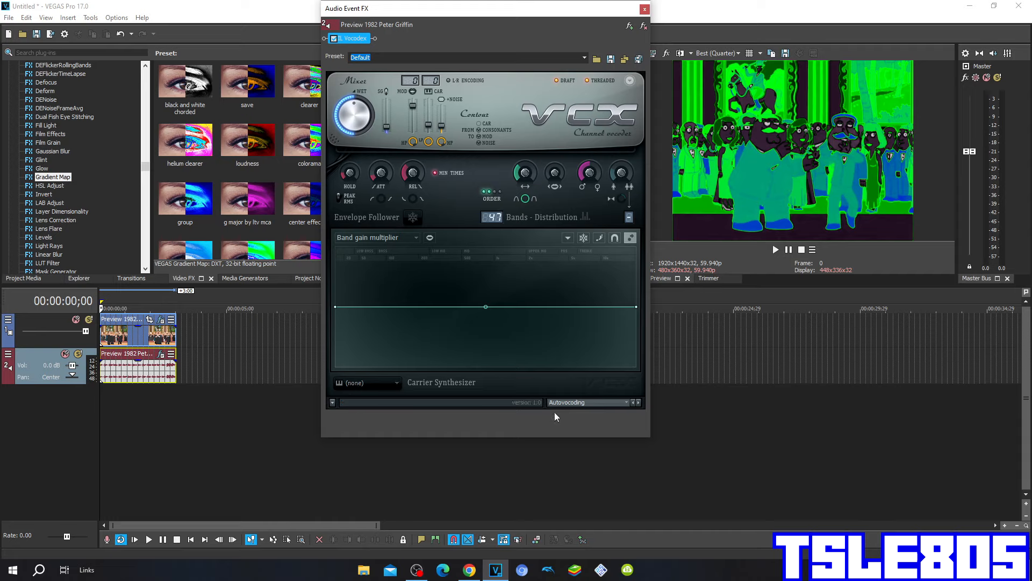
mouse_move(433, 426)
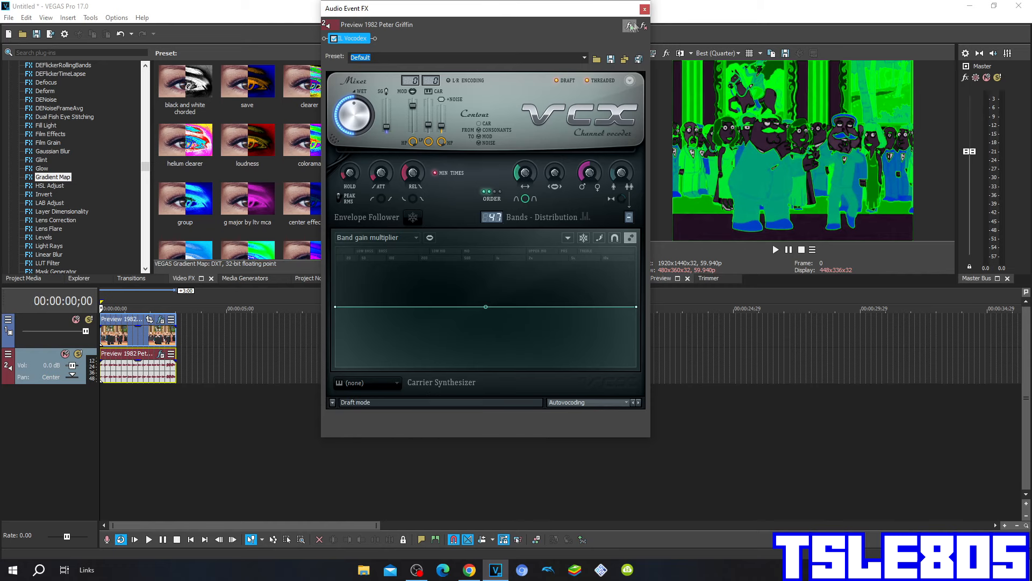
Close the Vocodex window and preview the clip with both effects playing
left_click(643, 9)
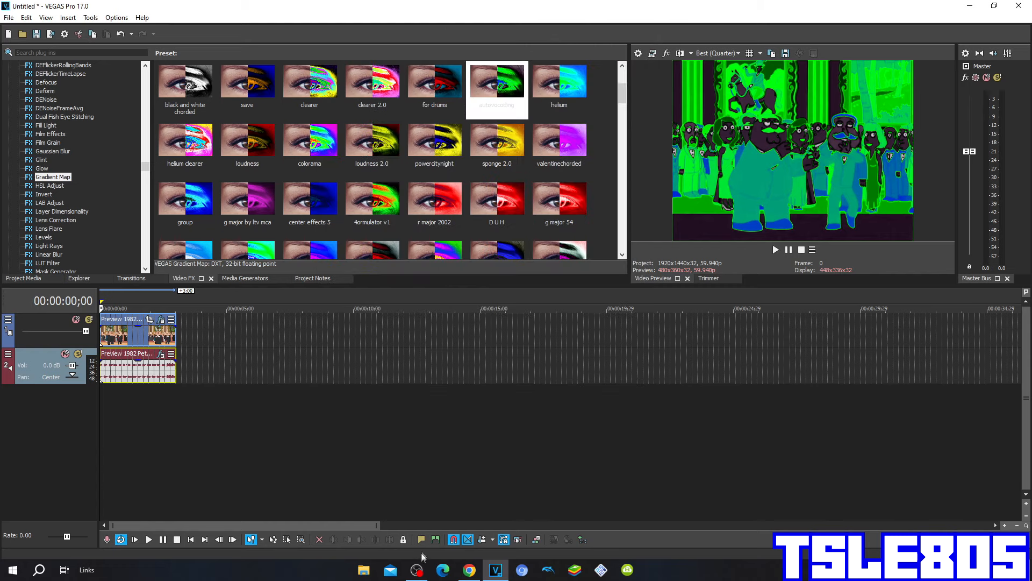
left_click(415, 570)
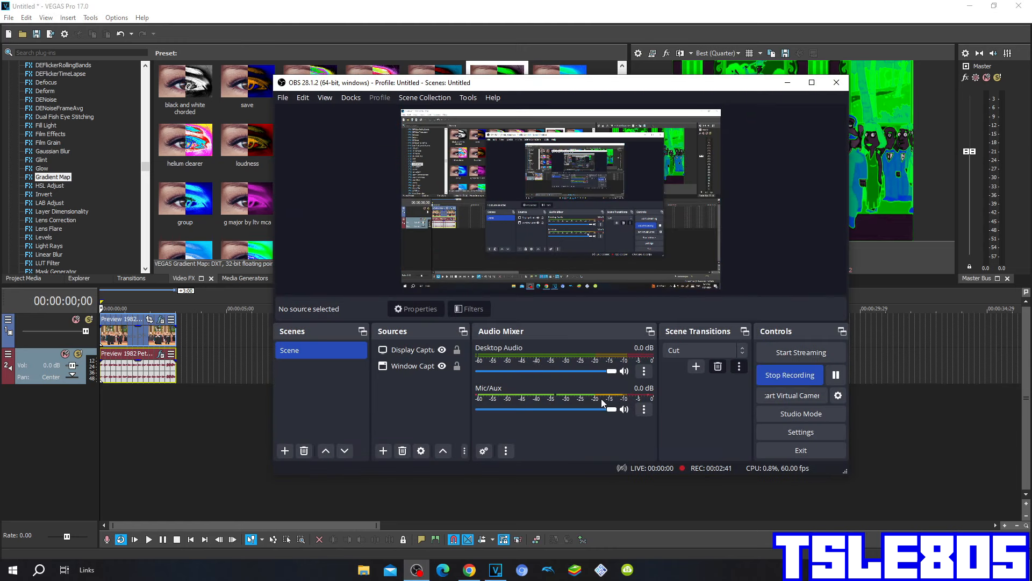
left_click_drag(609, 409, 599, 409)
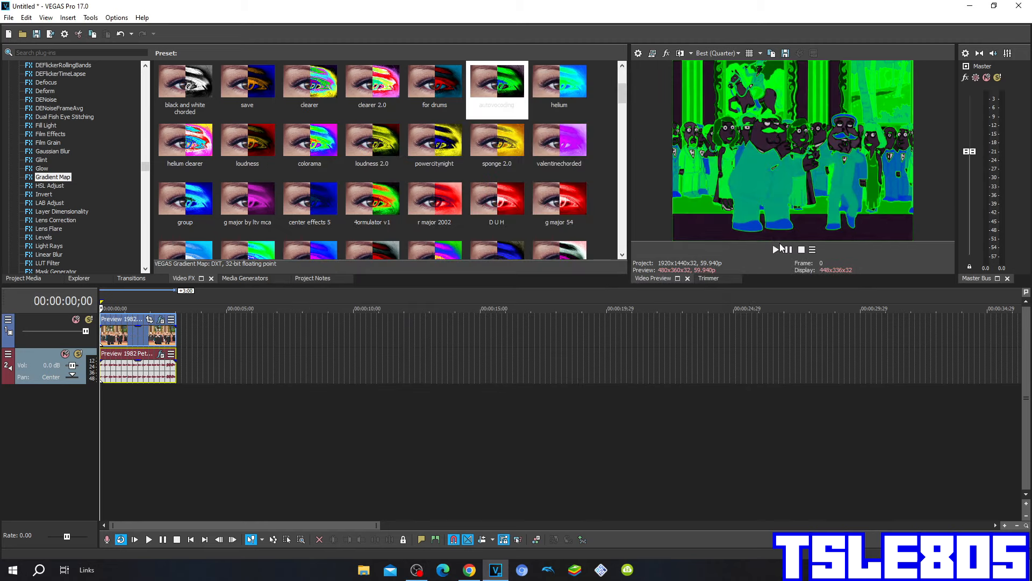
left_click(149, 538)
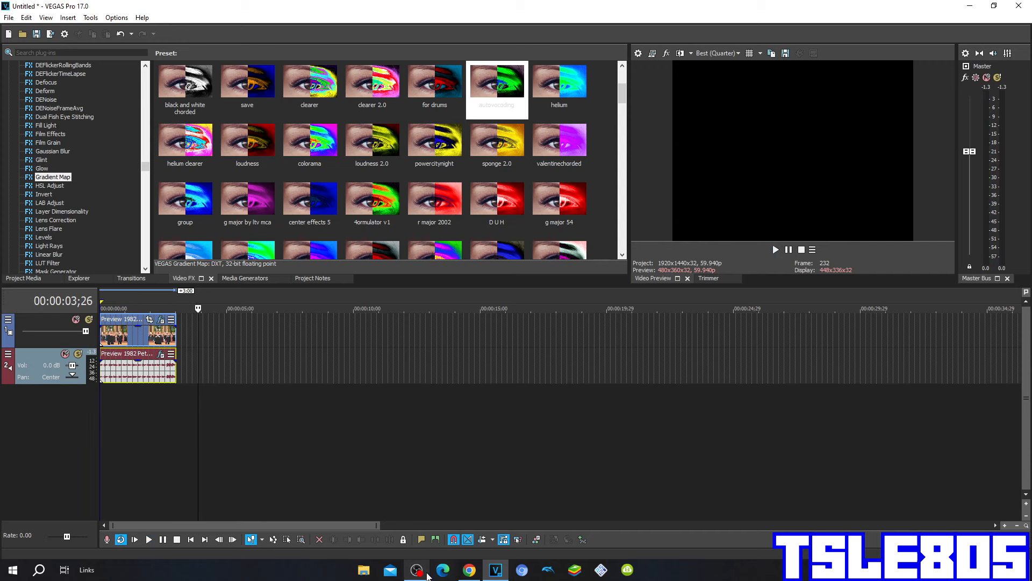
left_click(416, 569)
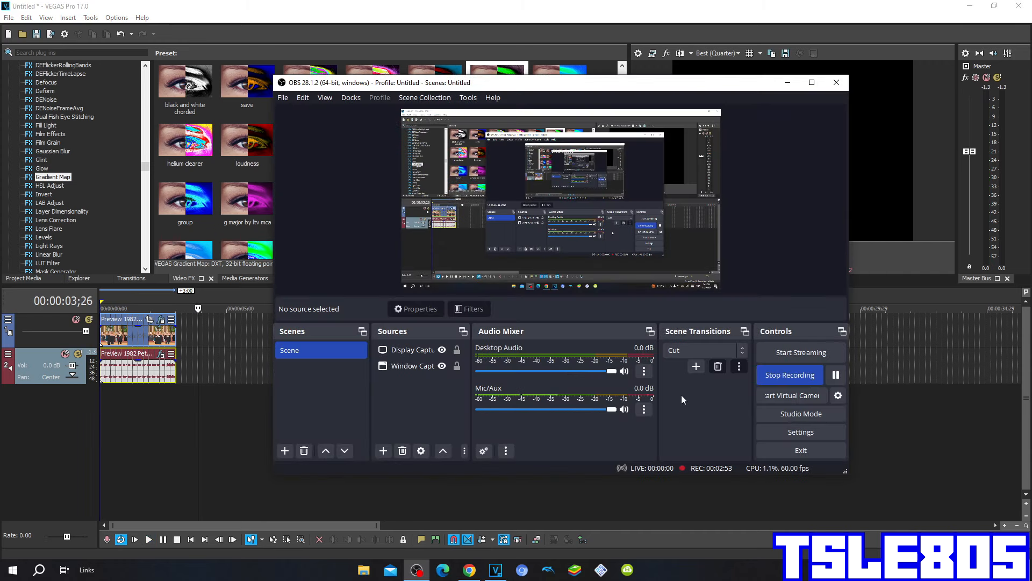
mouse_move(657, 382)
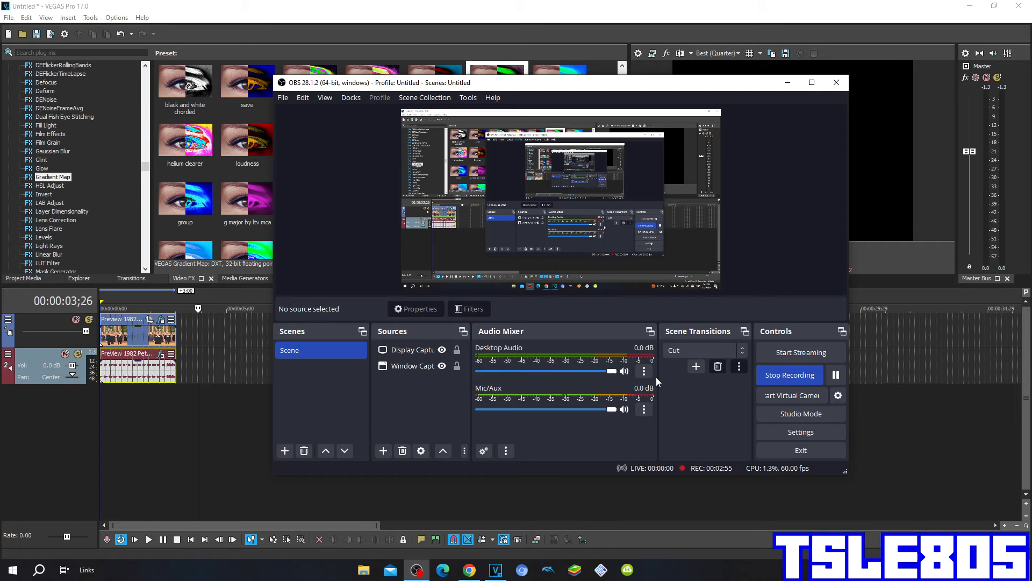